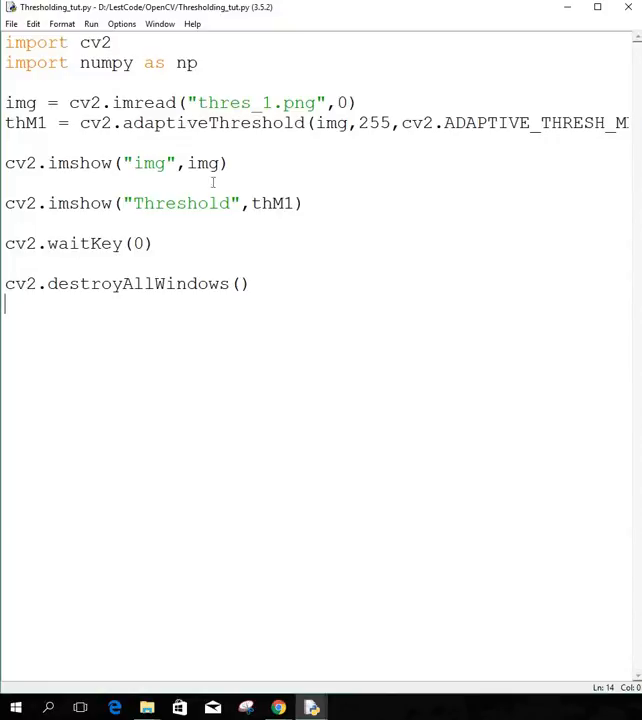
Step: Compare the low-light document photo in the browser before returning to the threshold script
click(254, 284)
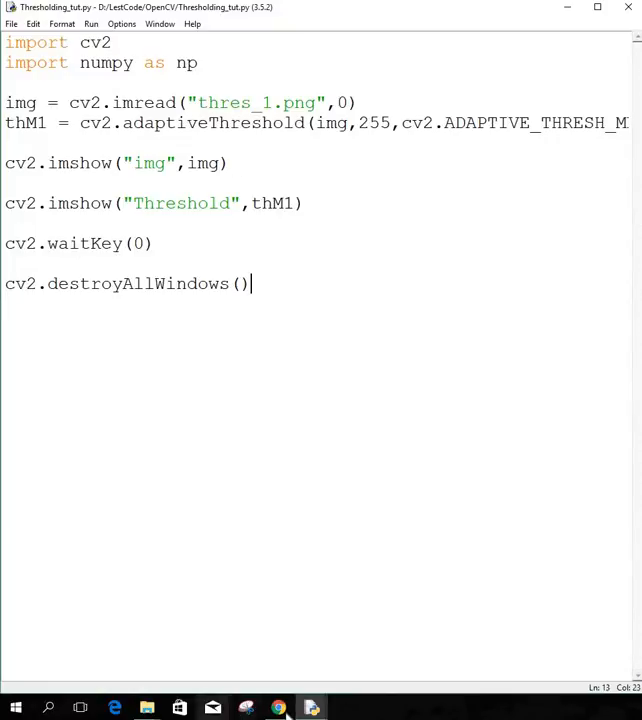
mouse_move(290, 708)
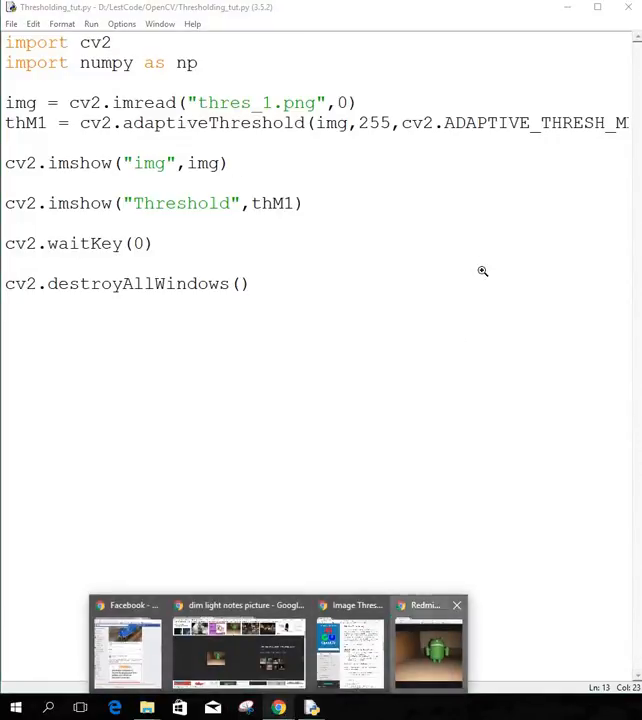
click(428, 650)
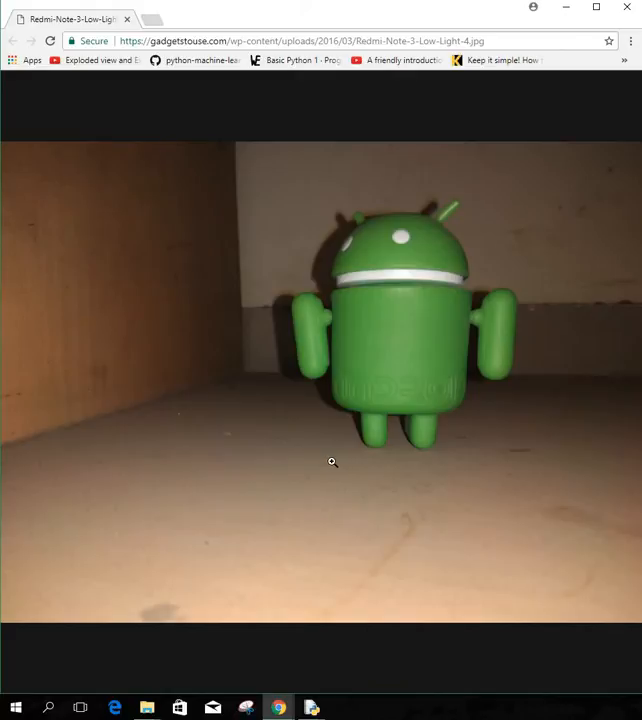
mouse_move(500, 302)
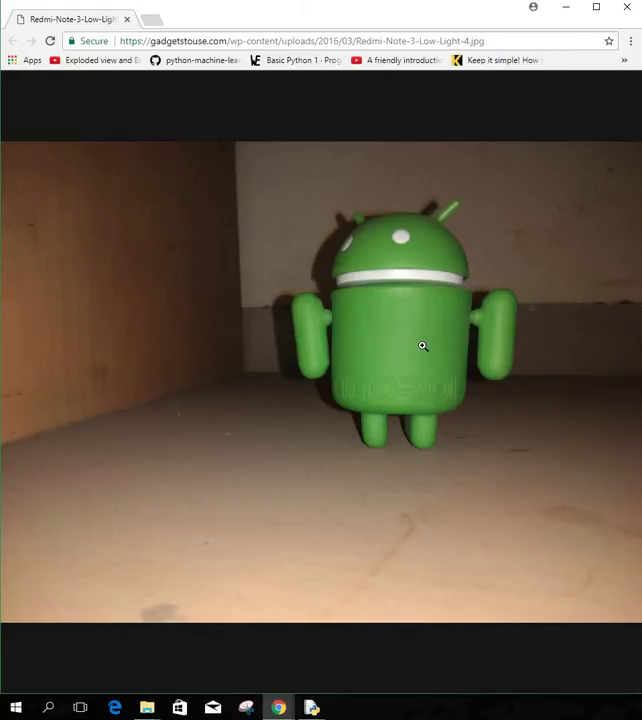
mouse_move(404, 344)
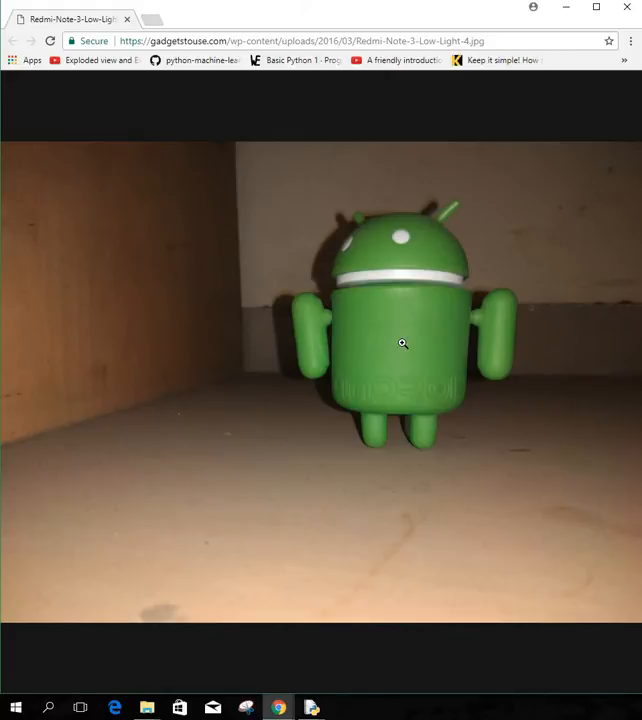
mouse_move(292, 322)
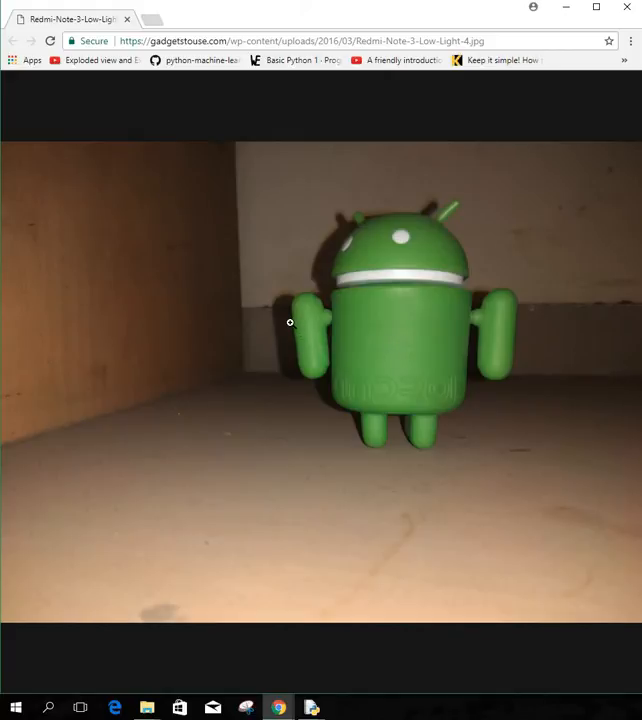
mouse_move(276, 300)
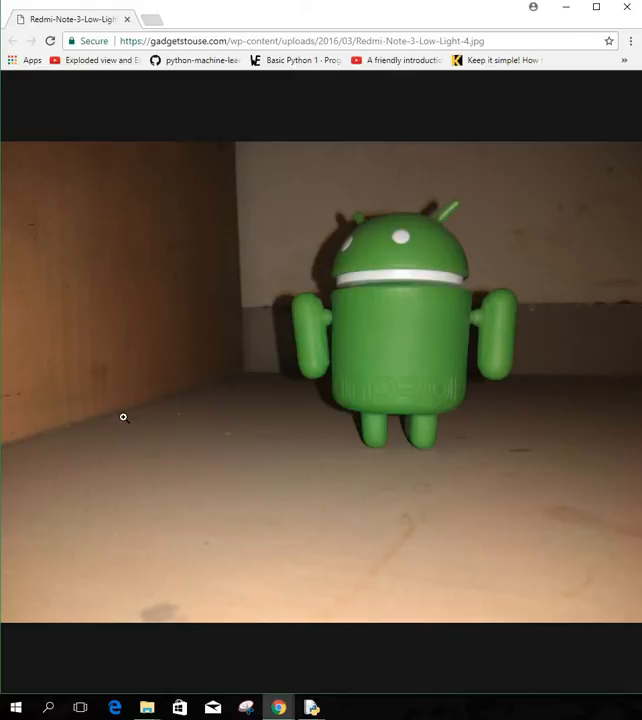
mouse_move(132, 410)
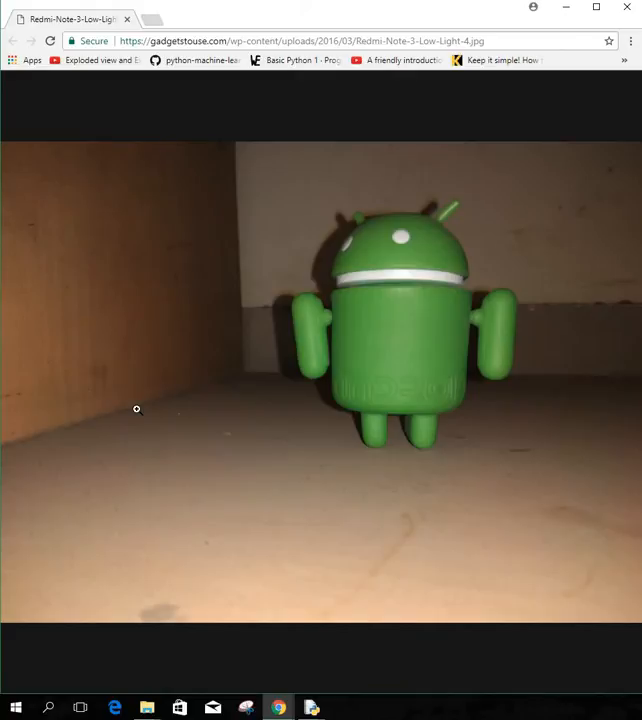
mouse_move(156, 388)
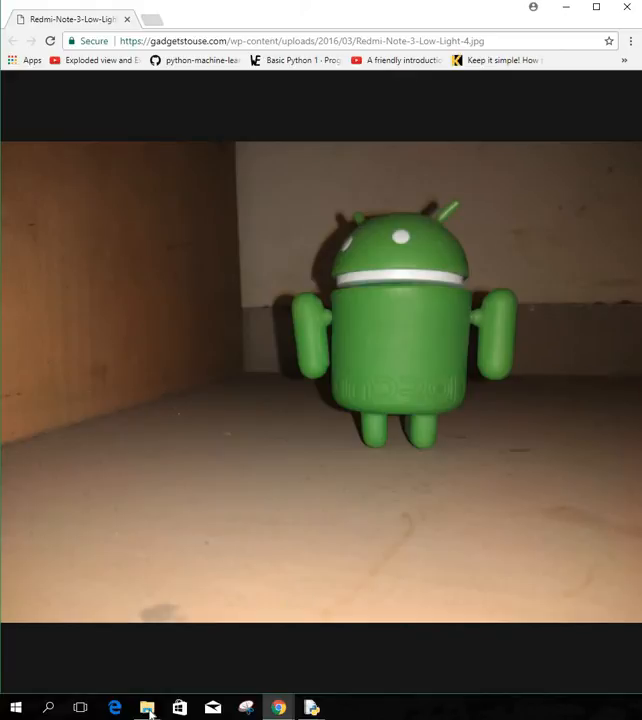
click(148, 708)
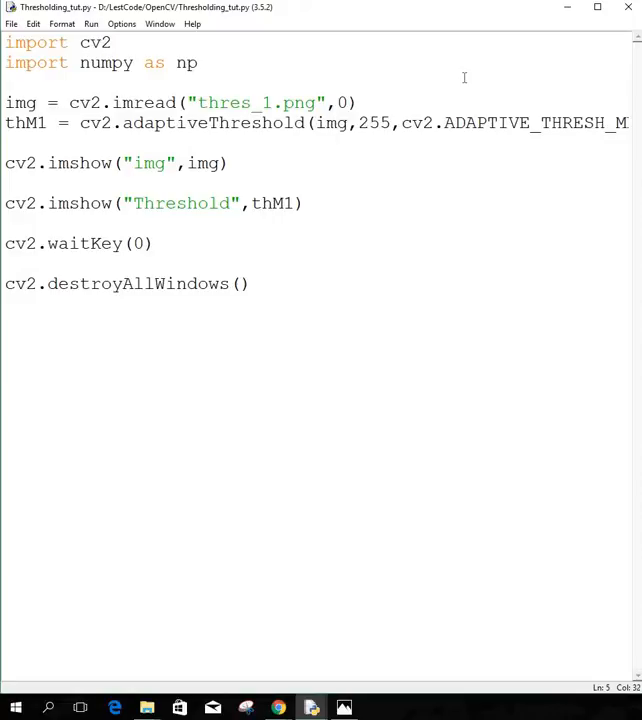
Step: Fill adaptiveThreshold with 255, ADAPTIVE_THRESH_MEAN_C, THRESH_BINARY, block size 11 and C 3
click(342, 122)
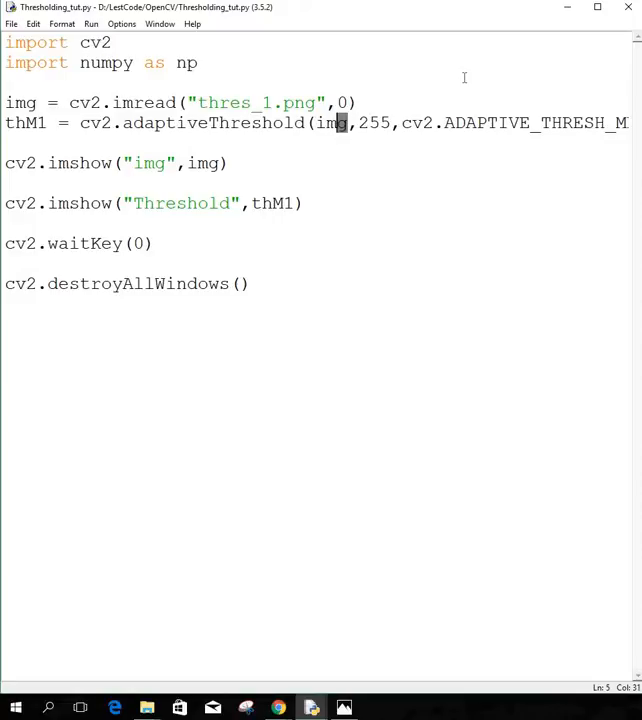
click(314, 104)
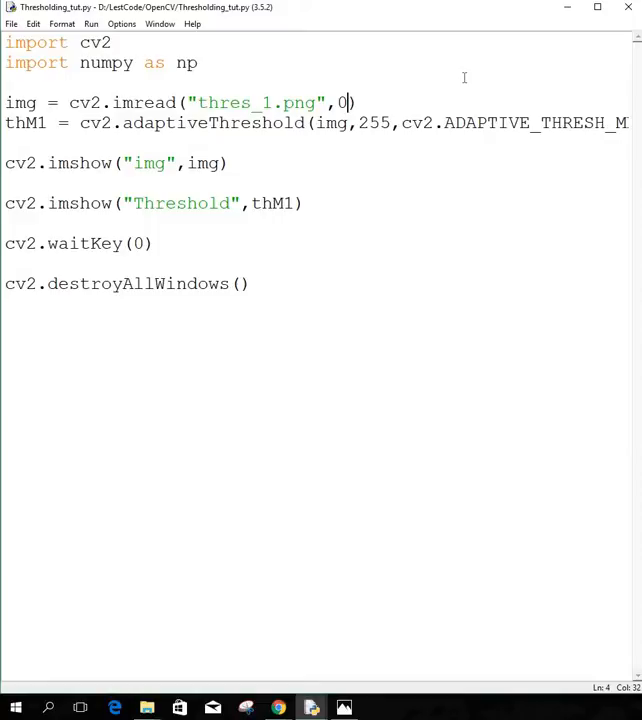
click(368, 124)
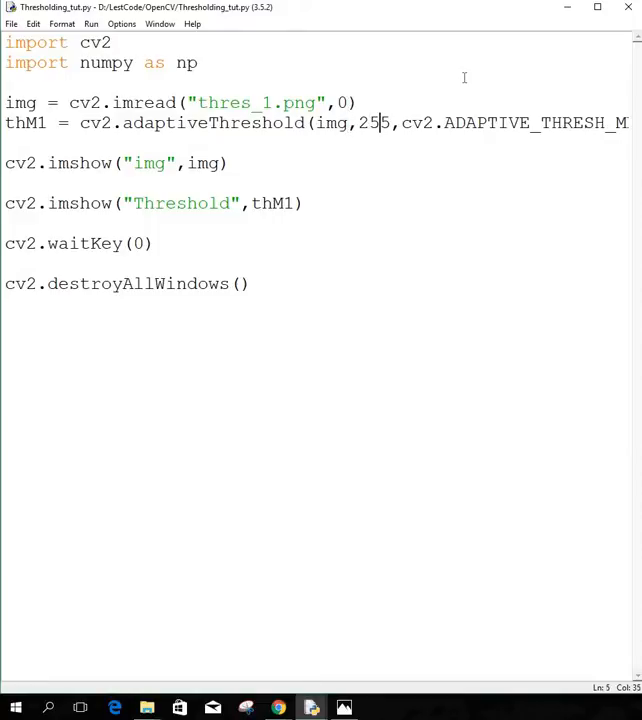
text(5)
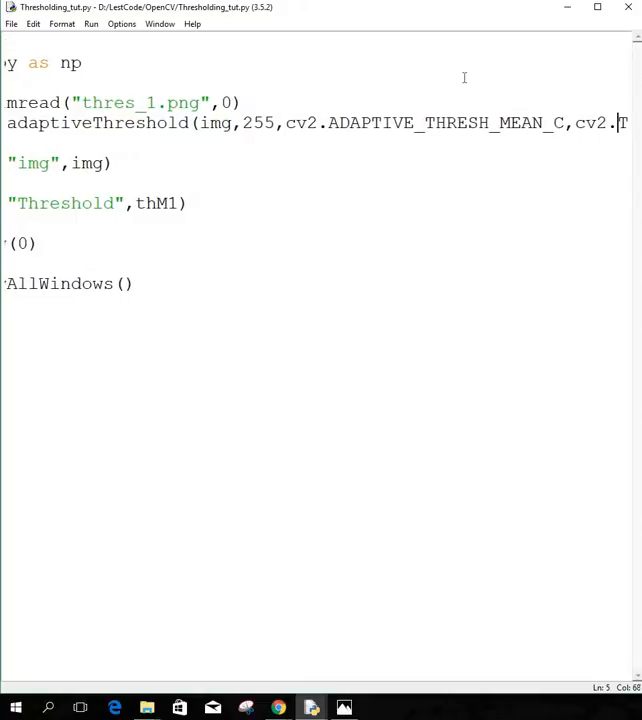
text(THRESH_BINARY,11)
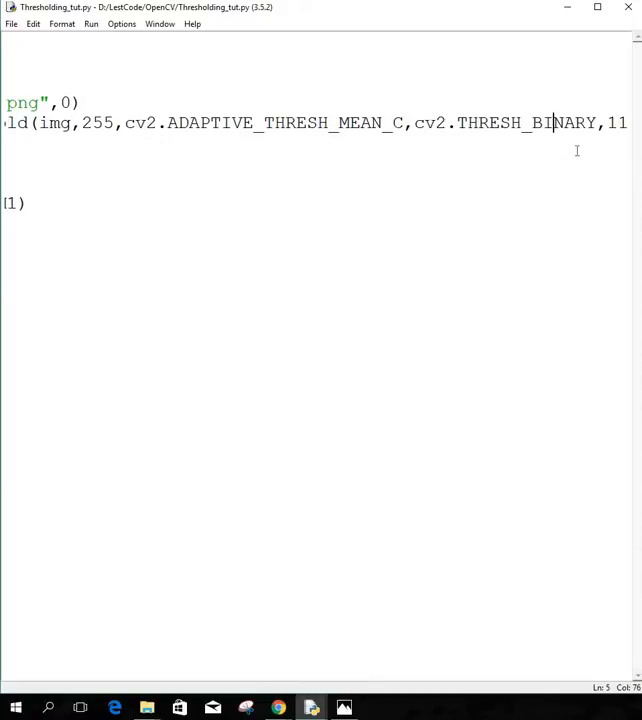
text(,3))
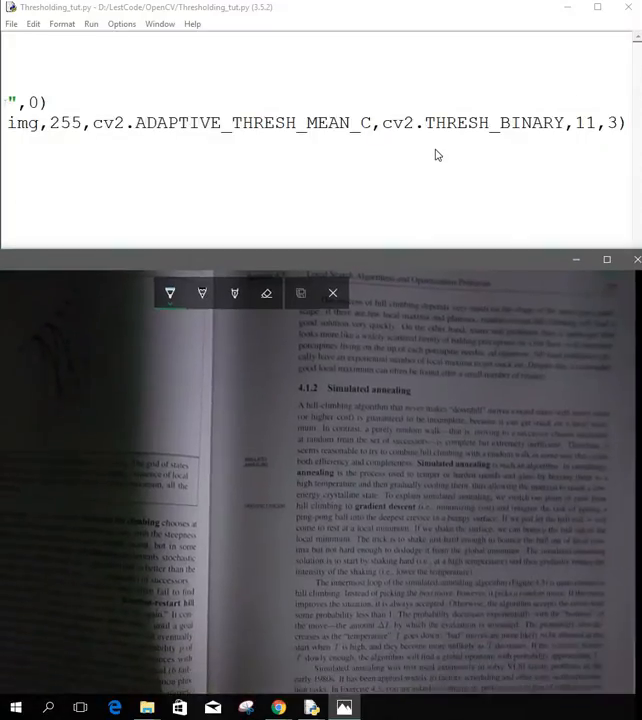
Step: View the photographed book page in the Photos viewer, then close it
click(332, 292)
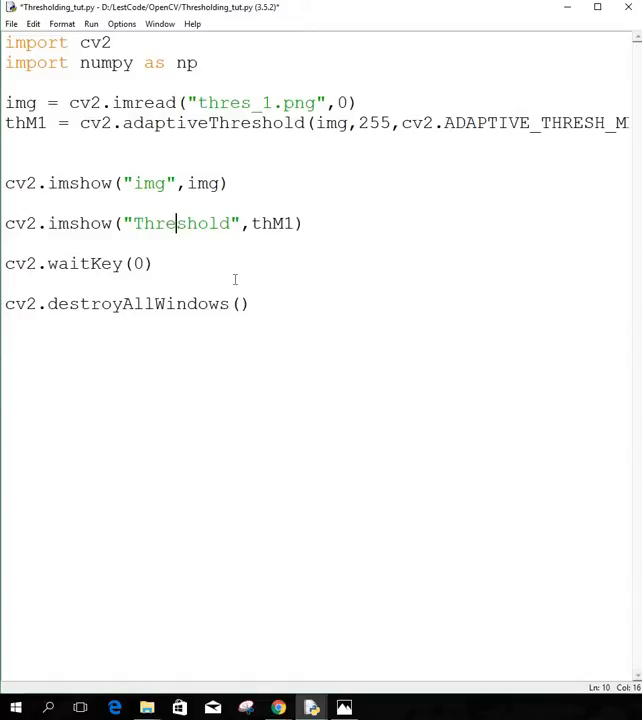
Step: Run the script with F5 to see the thresholded page, then close the result windows
key(F5)
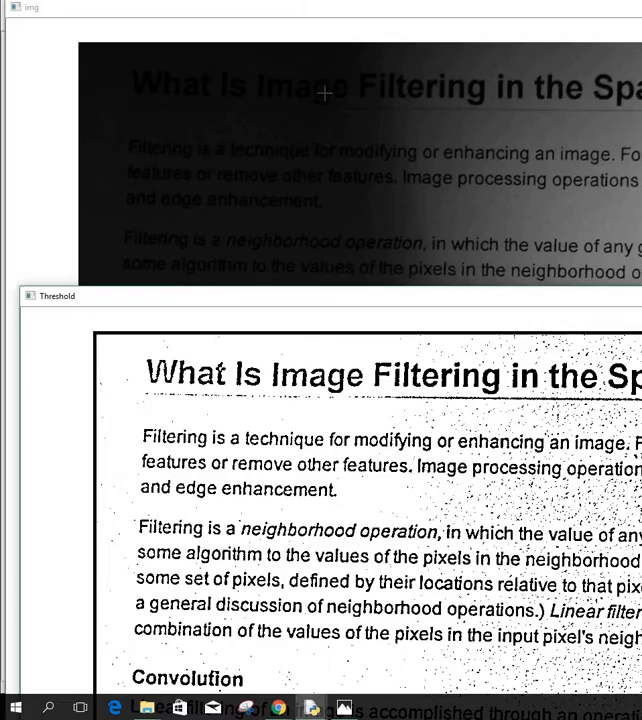
mouse_move(268, 300)
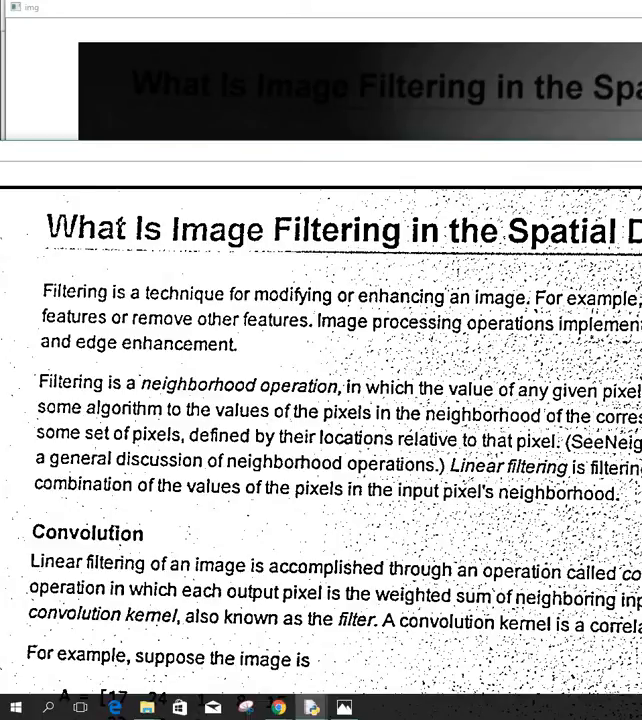
click(312, 708)
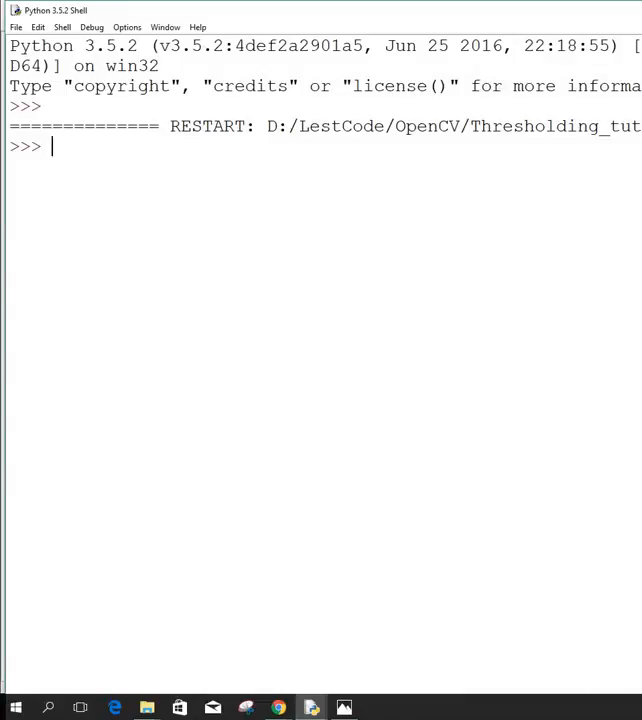
Step: Change the adaptiveThreshold max value from 255 to 0 and run the script
click(312, 708)
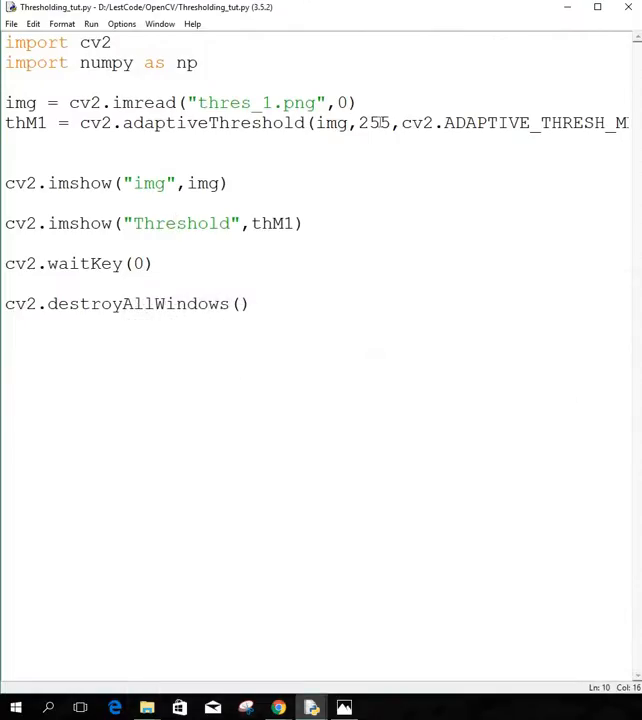
double_click(372, 122)
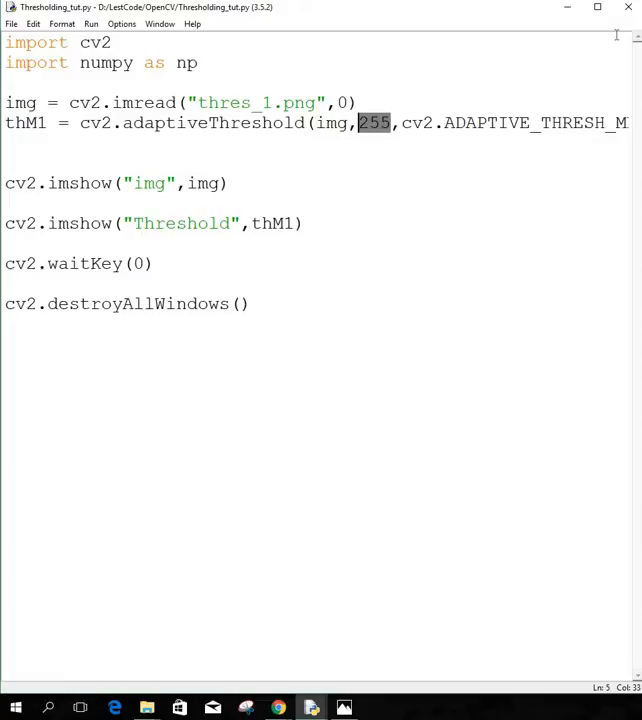
text(0)
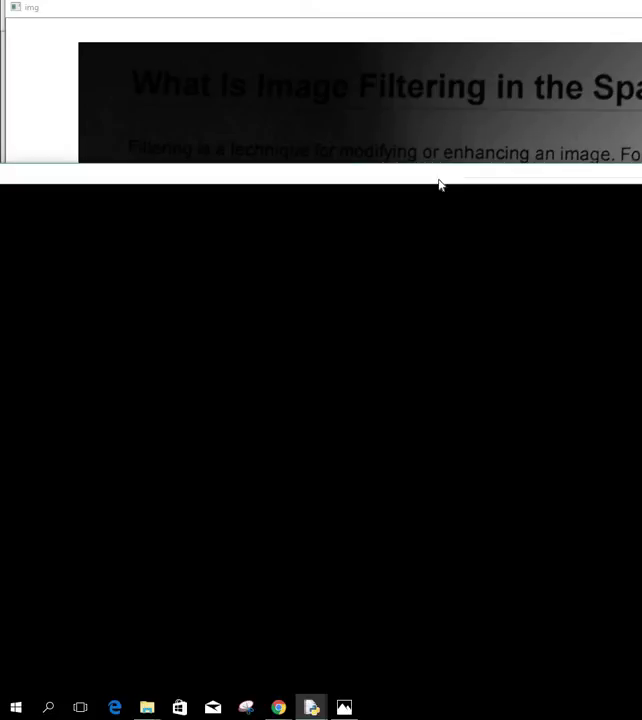
mouse_move(468, 180)
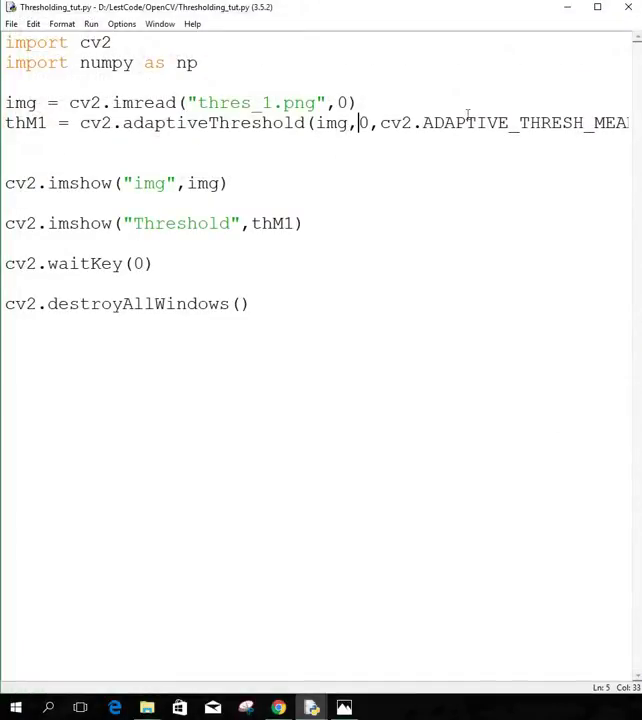
Step: Try a max value of 100 for a greyer result, then restore it to 255
text(100)
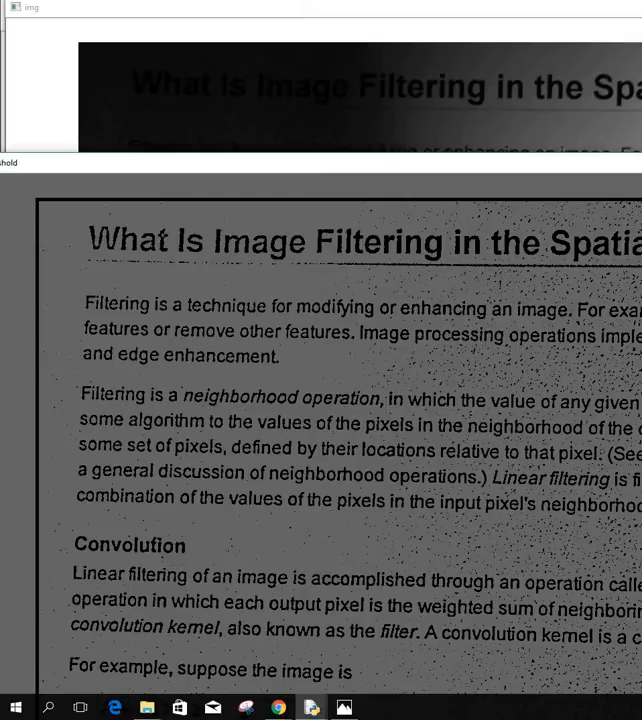
scroll(down, 3)
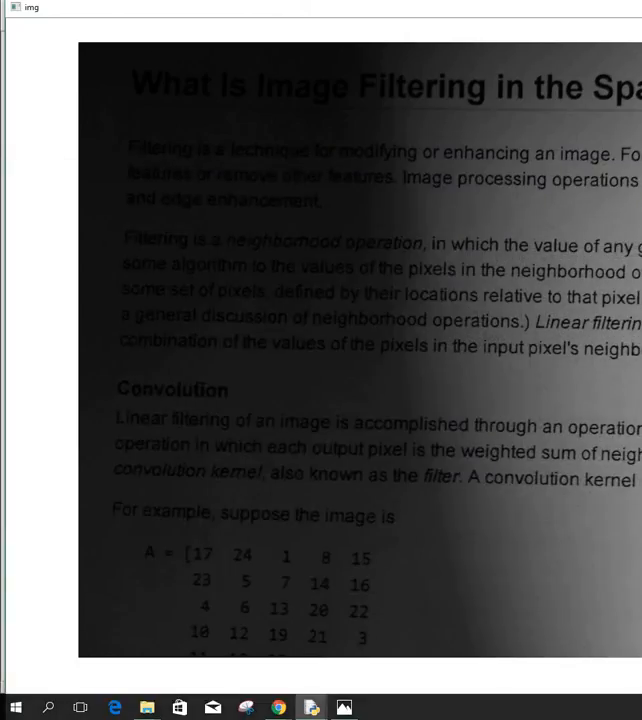
click(312, 708)
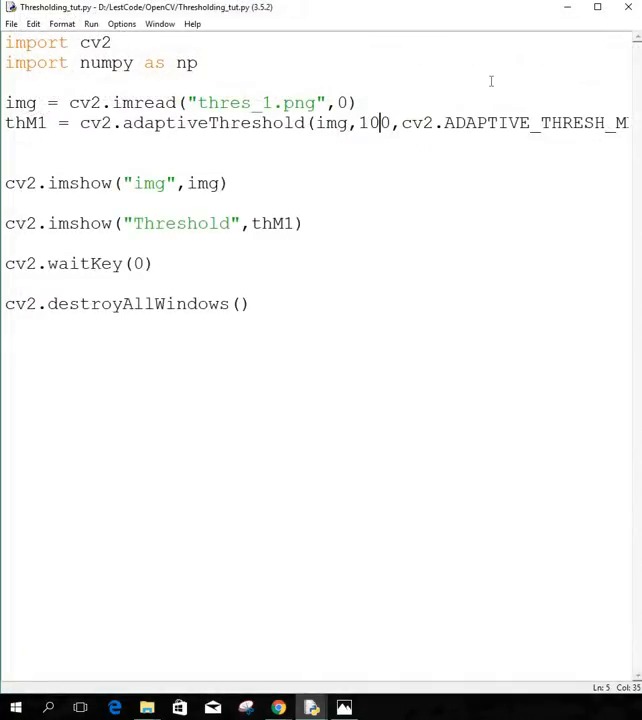
text(255)
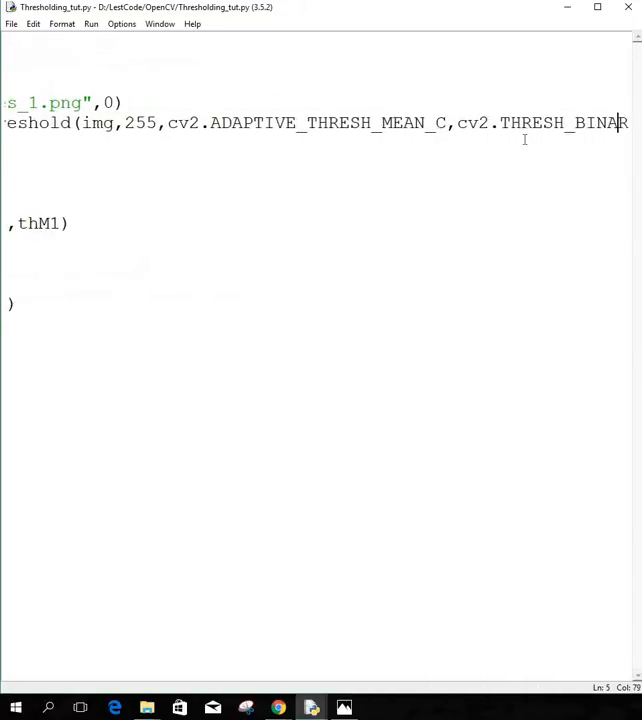
Step: Add block size and C arguments to adaptiveThreshold and run, hitting the odd block size error
text(,11,)
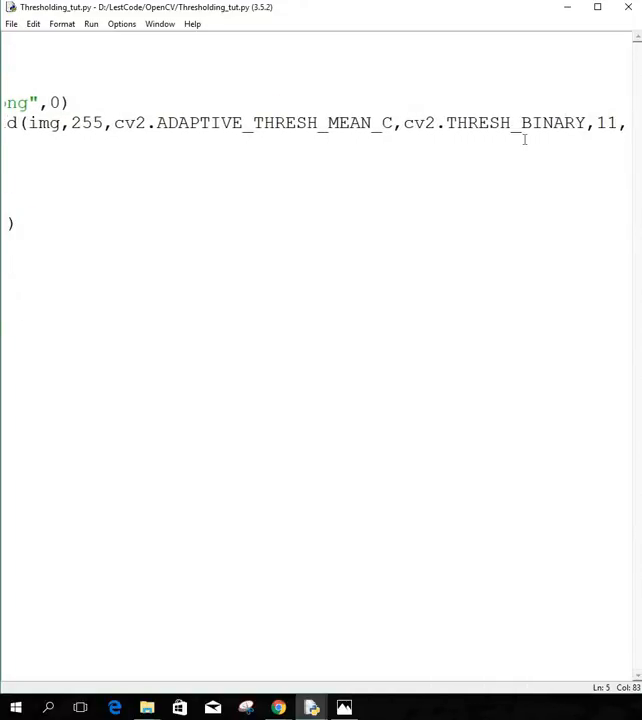
text(50)
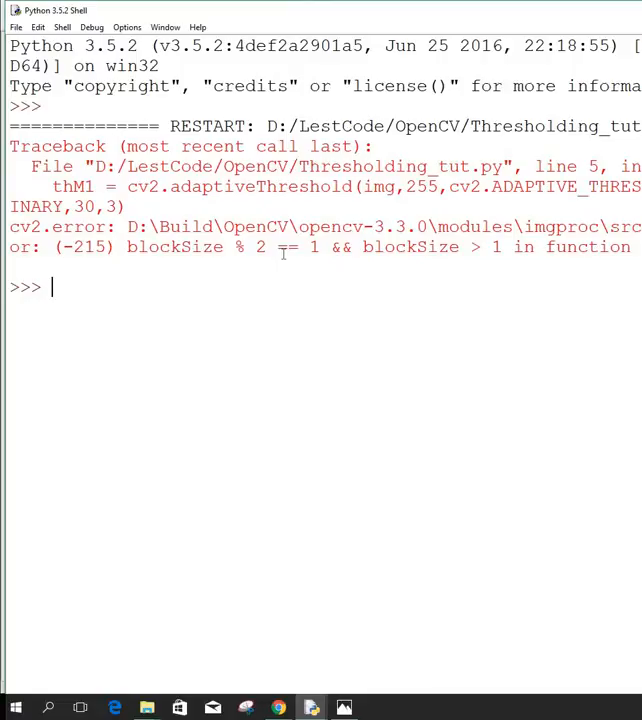
mouse_move(422, 20)
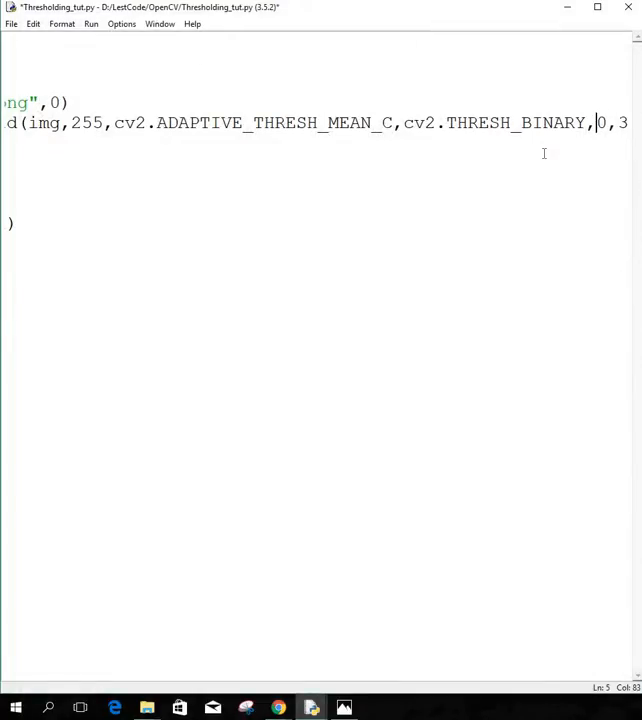
Step: Try block sizes 15, 18 and 16, leaving the call ending in 16, 3)
text(15)
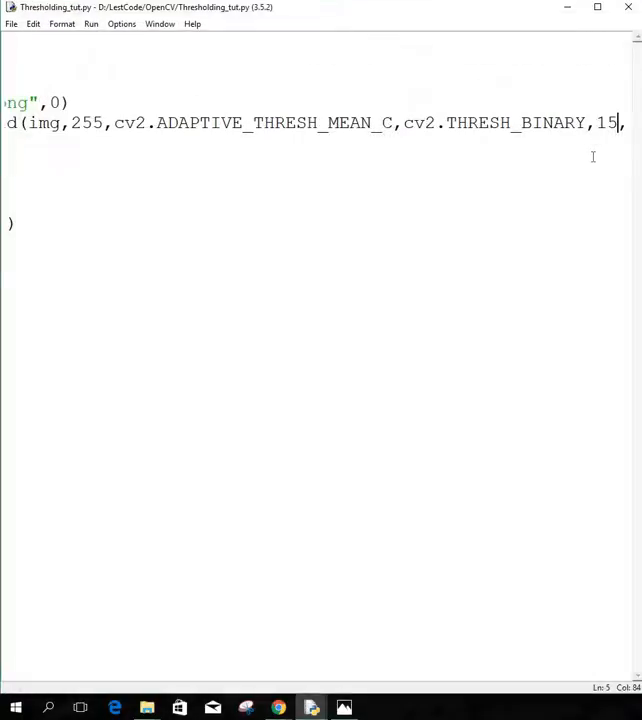
text(18)
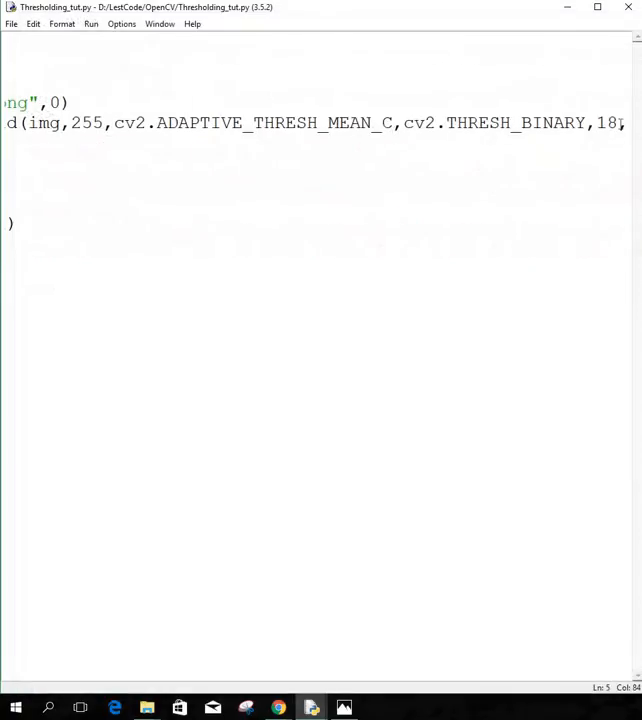
text(16)
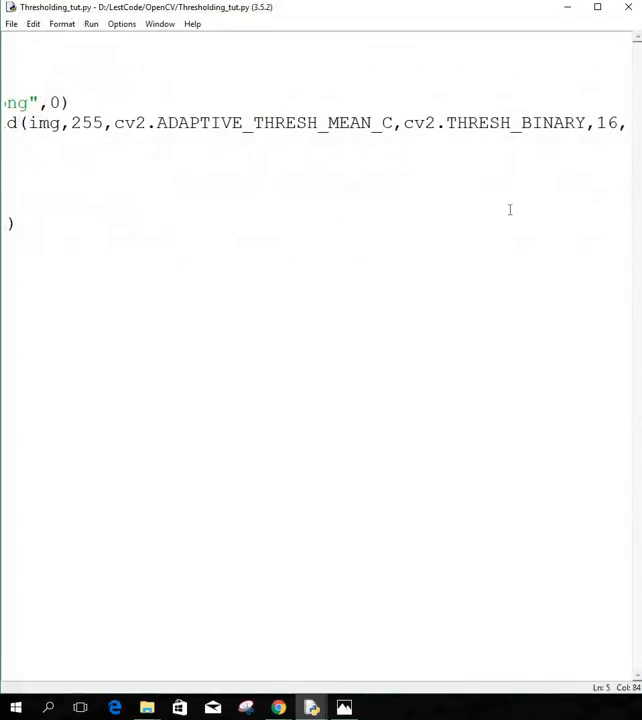
text(3))
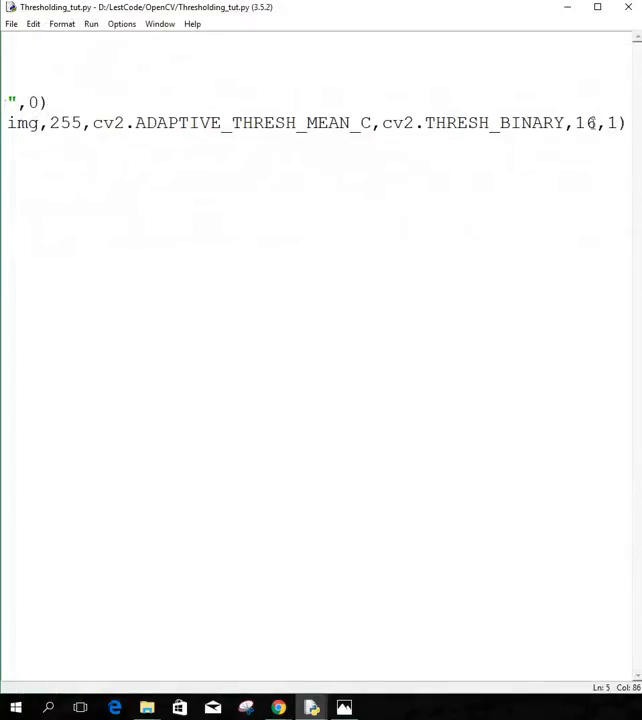
Step: Set the block size to 15 and rerun the script to view the thresholded page
key(Backspace)
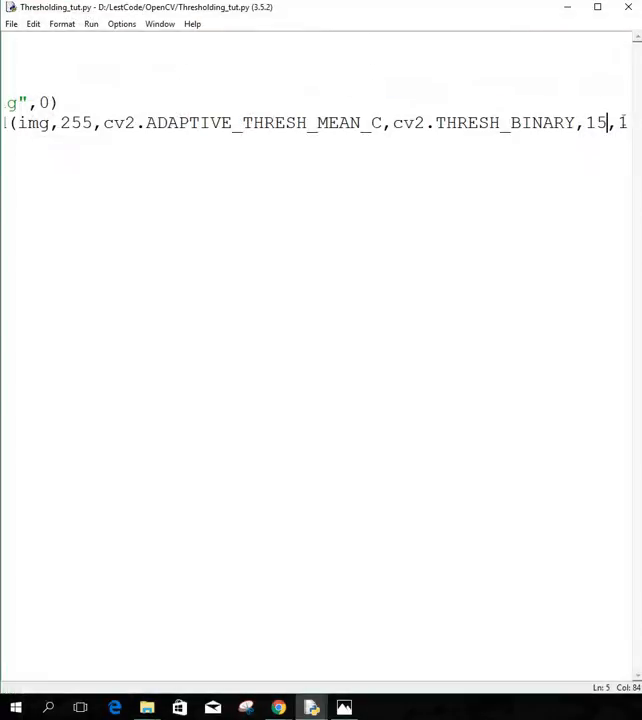
text(1)
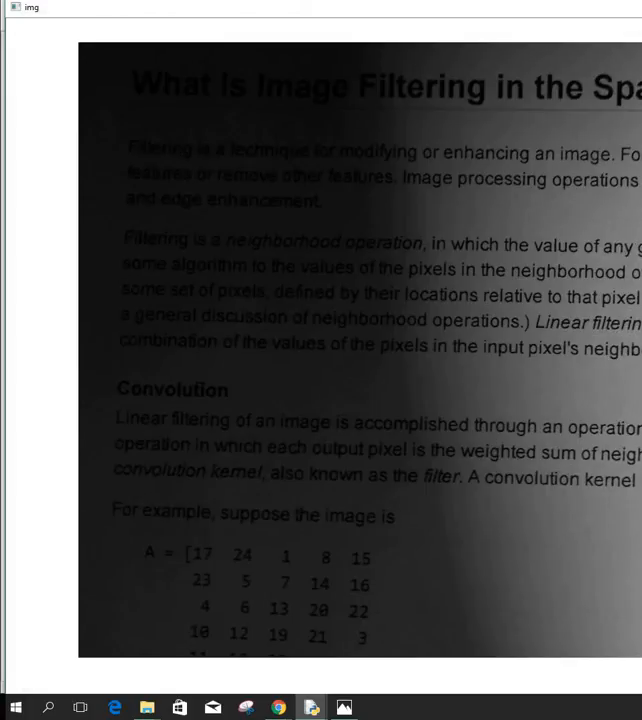
Step: Change the C parameter to 8 and rerun the script
click(312, 708)
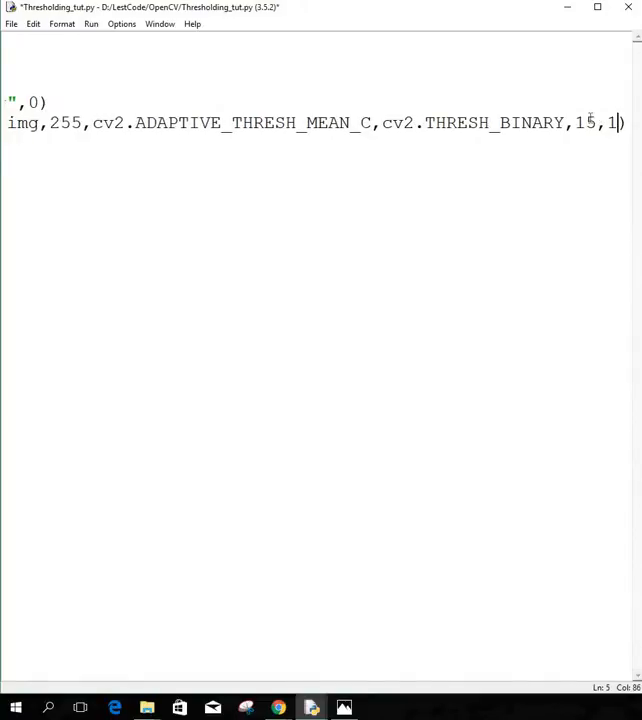
text(8)
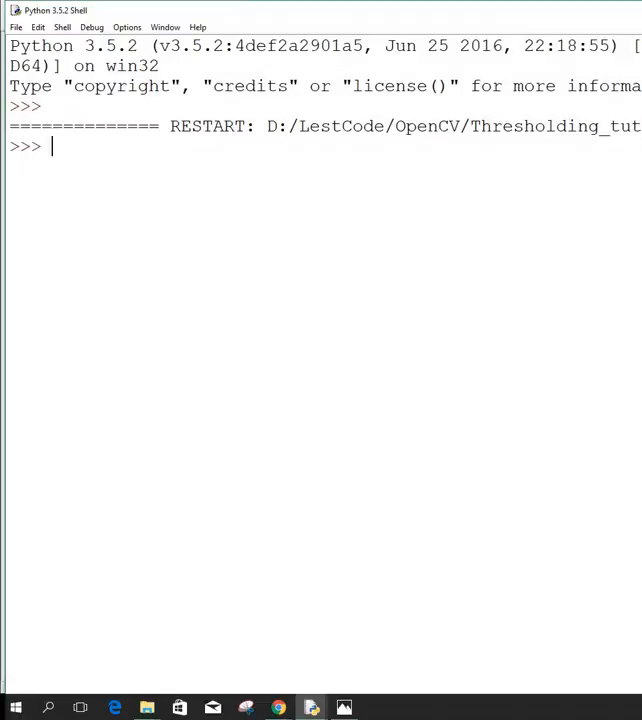
click(312, 708)
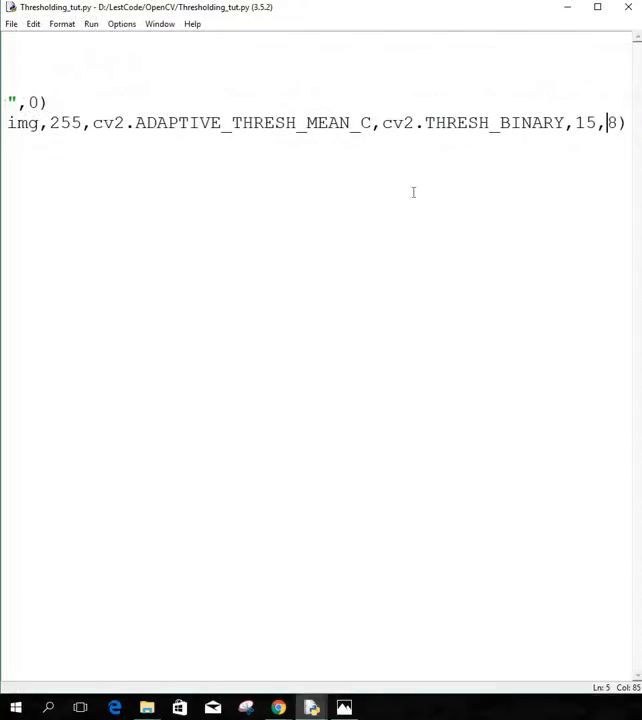